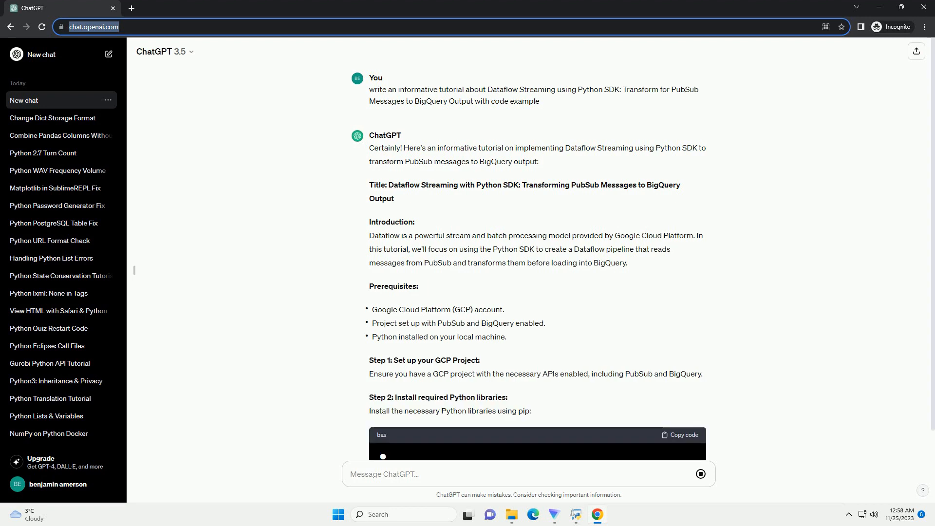
{"action": "scroll", "scroll_direction": "down", "scroll_amount": 3}
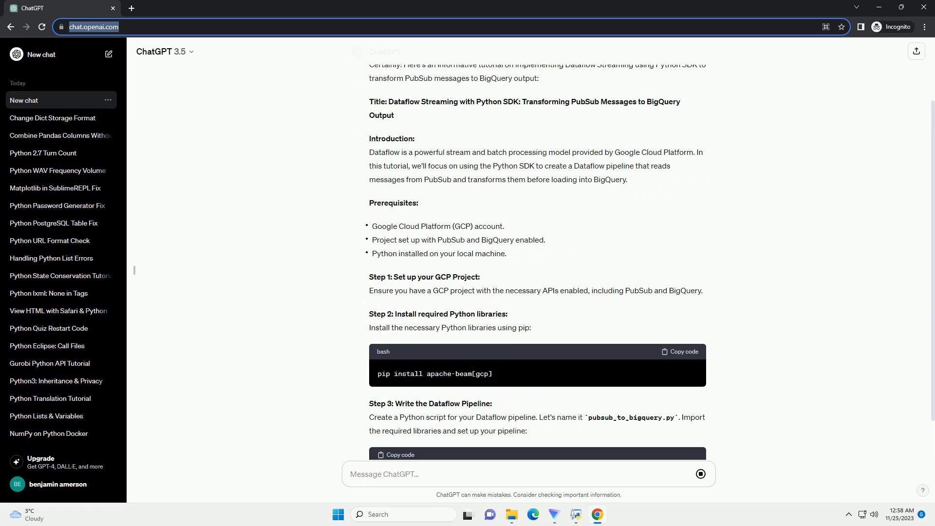
{"action": "scroll", "scroll_direction": "down", "scroll_amount": 3}
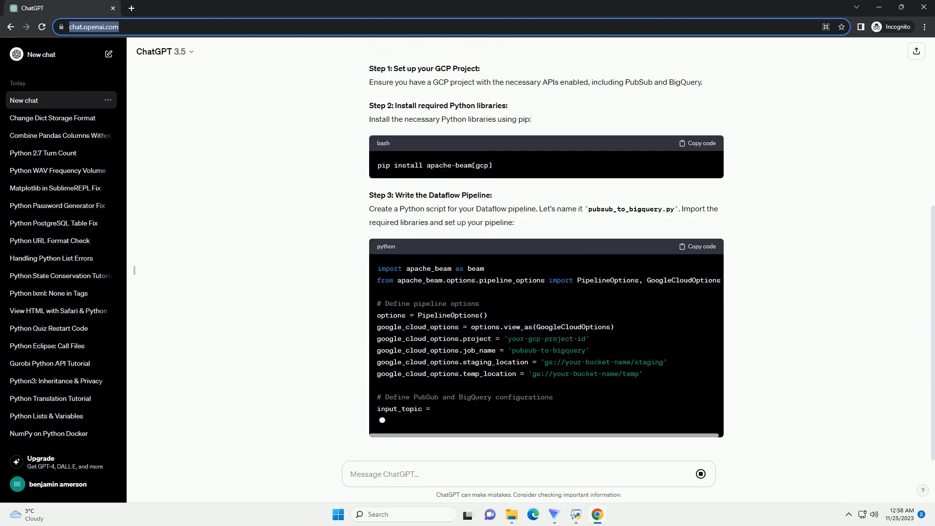
{"action": "scroll", "scroll_direction": "down", "scroll_amount": 3}
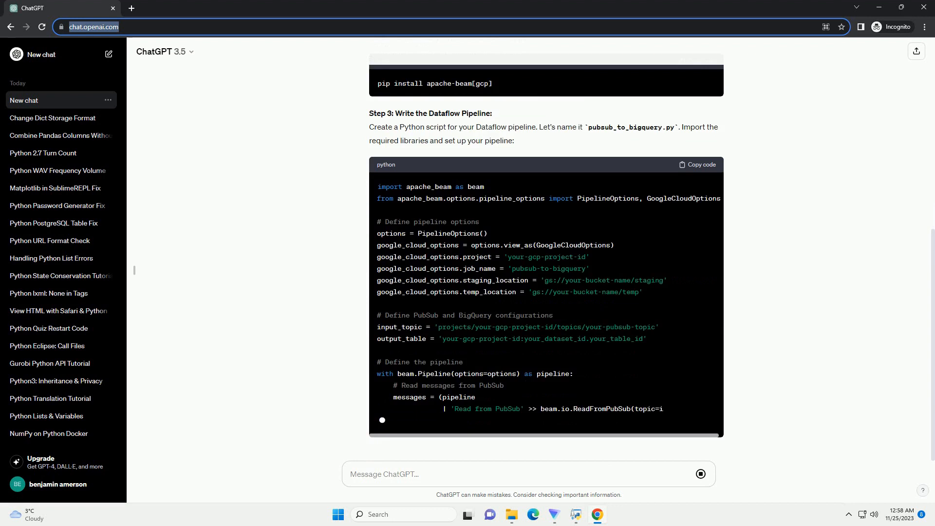
{"action": "scroll", "scroll_direction": "down", "scroll_amount": 3}
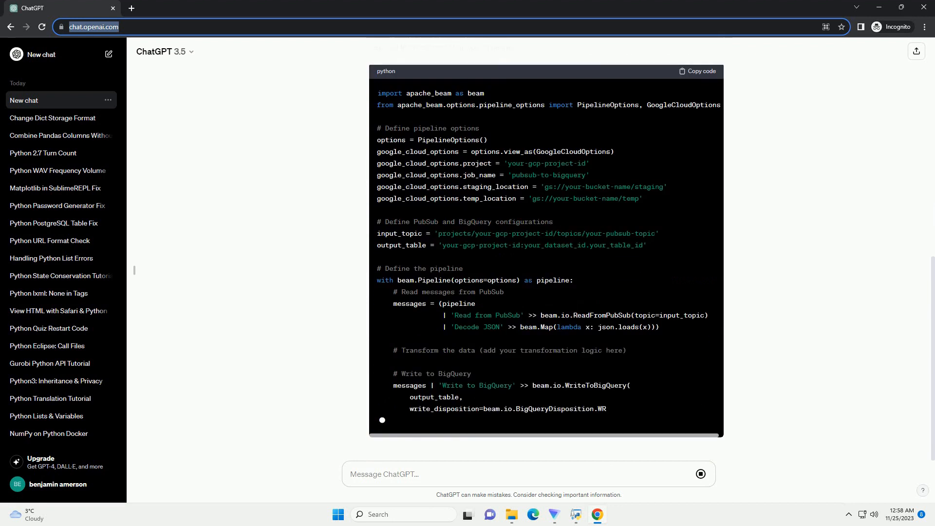
{"action": "scroll", "scroll_direction": "down", "scroll_amount": 3}
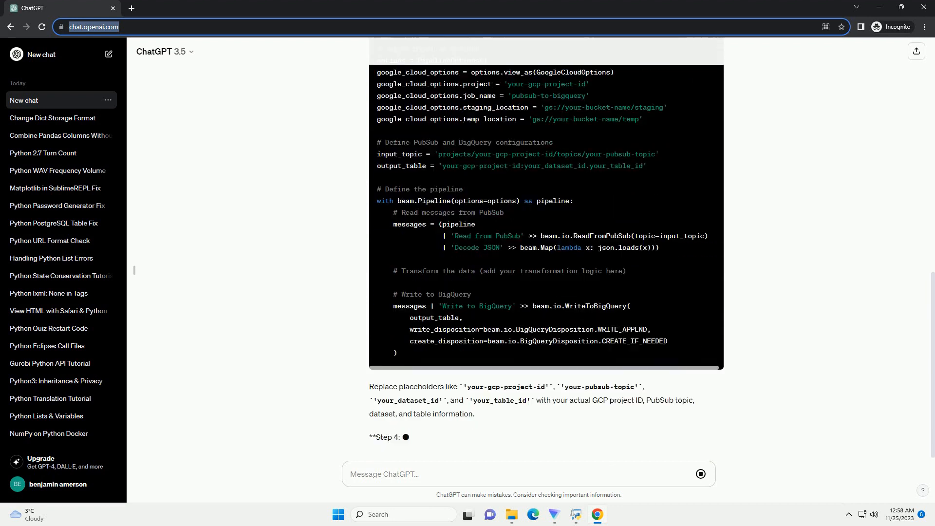
{"action": "scroll", "scroll_direction": "down", "scroll_amount": 3}
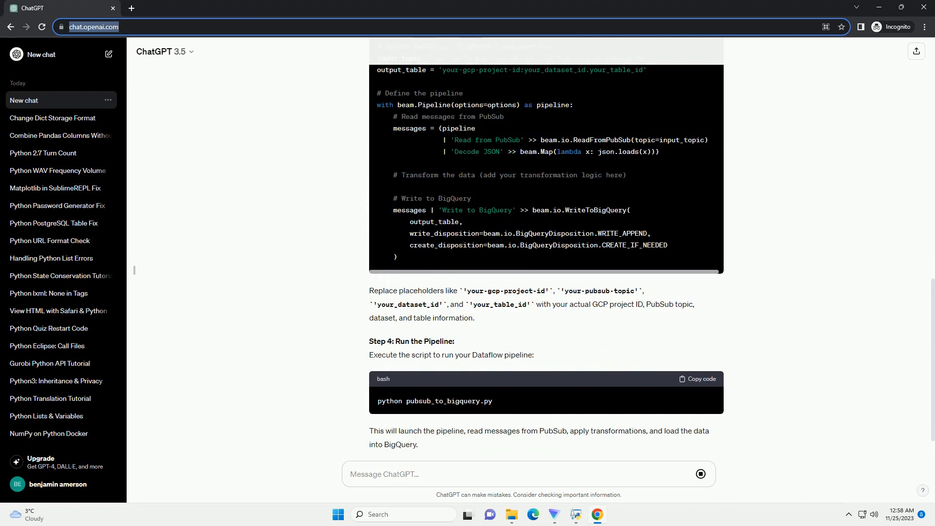
{"action": "scroll", "scroll_direction": "down", "scroll_amount": 3}
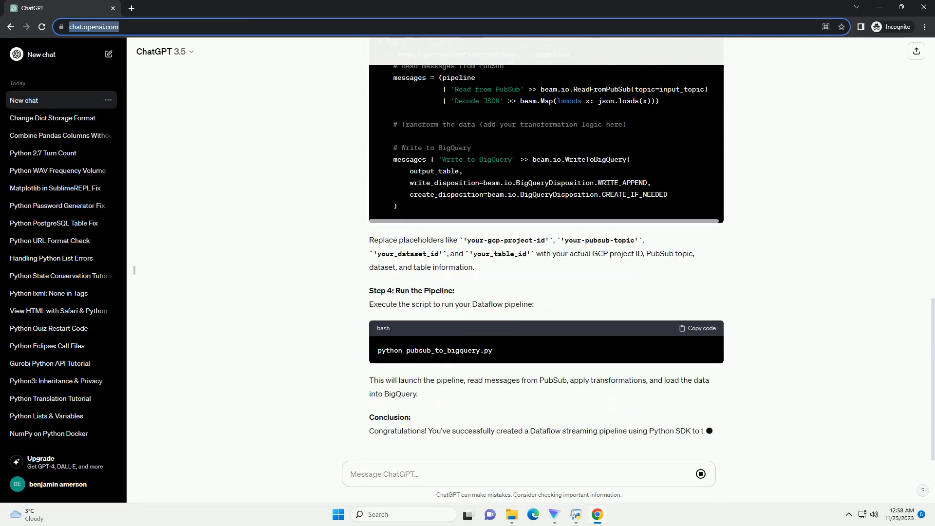
{"action": "scroll", "scroll_direction": "down", "scroll_amount": 3}
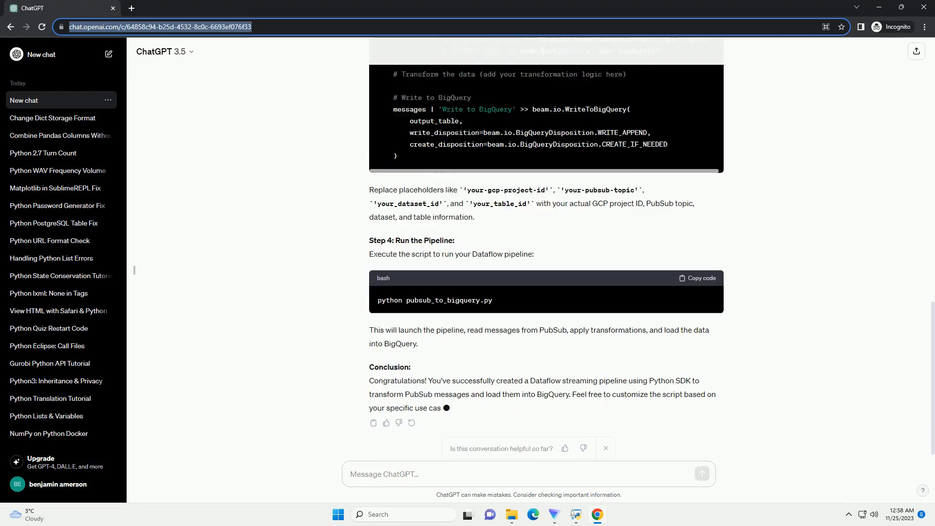